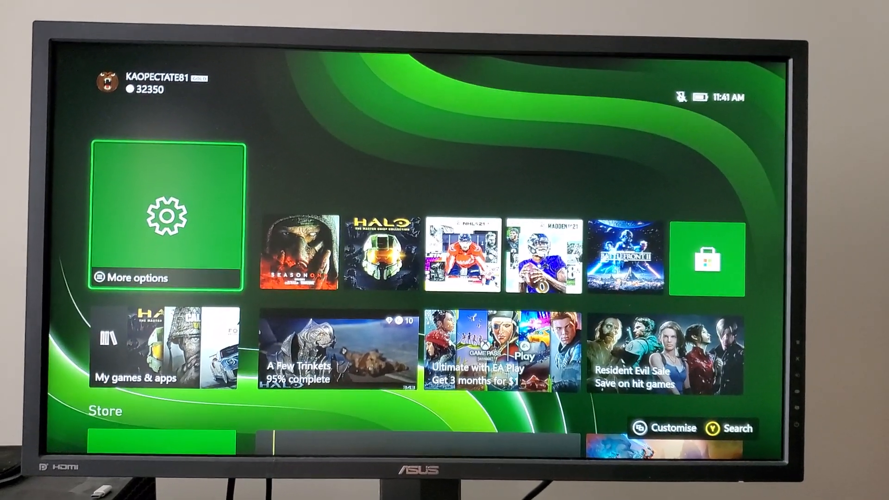
# Step: Go from the Home screen into Settings on the General page
pyautogui.click(164, 219)
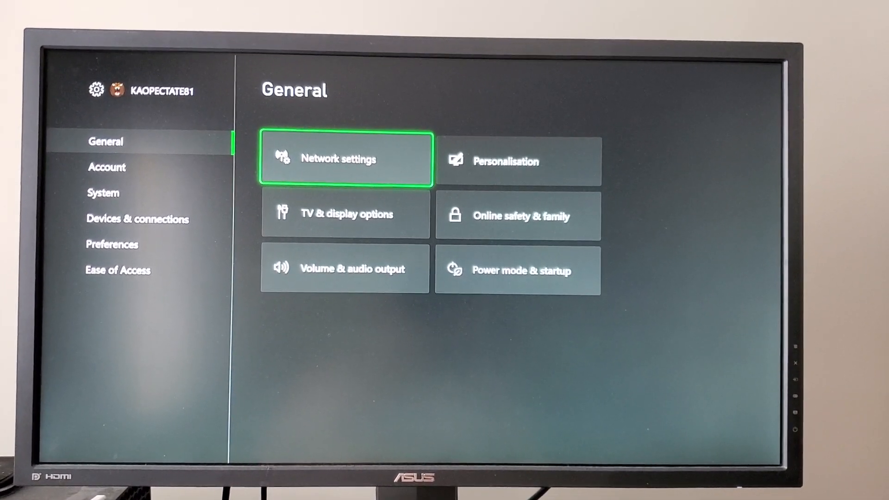
pyautogui.press('Right')
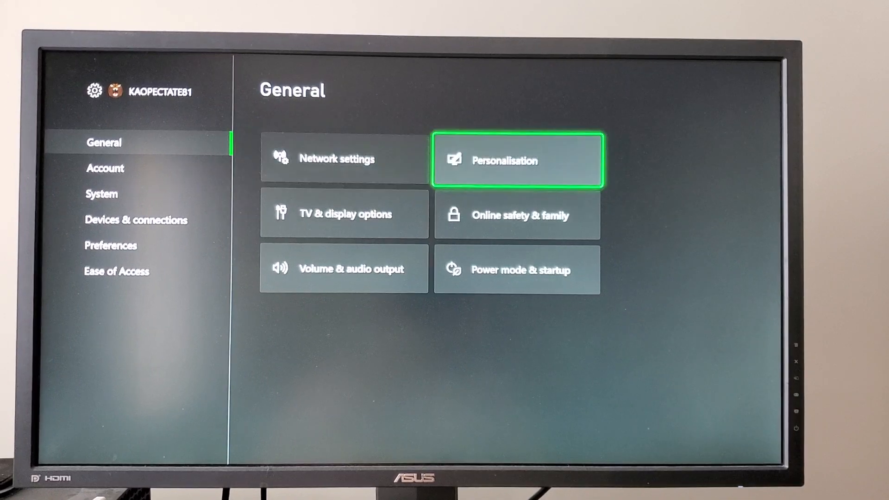
pyautogui.click(105, 168)
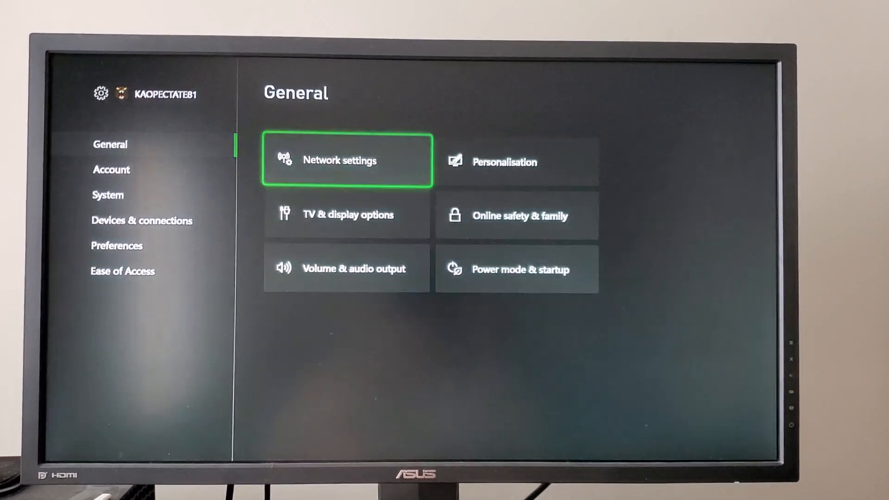
# Step: Go into Network settings for the wired connection and on to Advanced settings
pyautogui.click(347, 160)
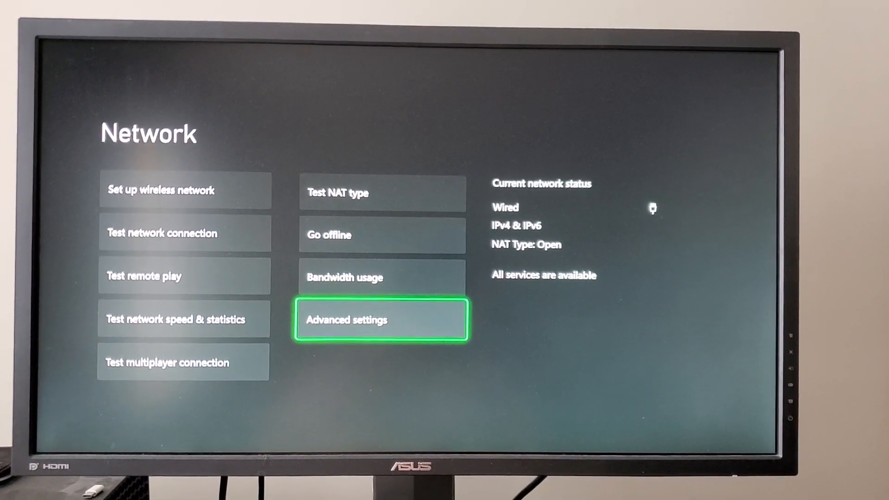
pyautogui.click(381, 319)
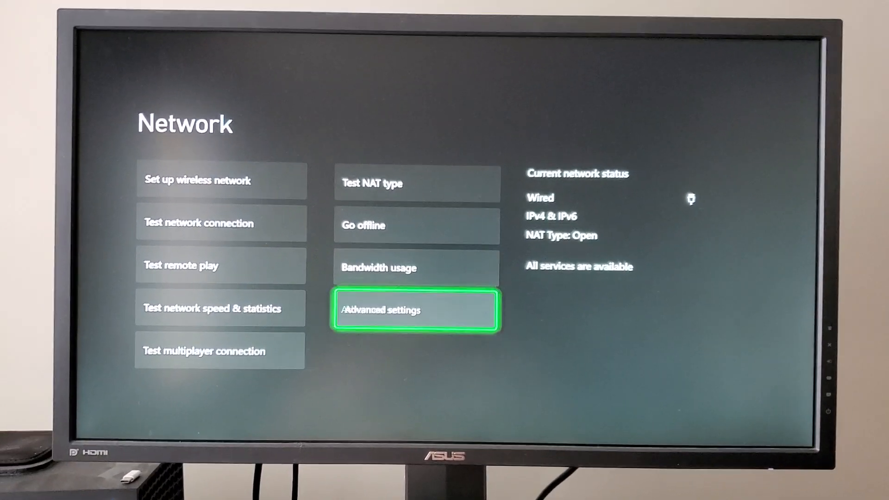
pyautogui.click(416, 309)
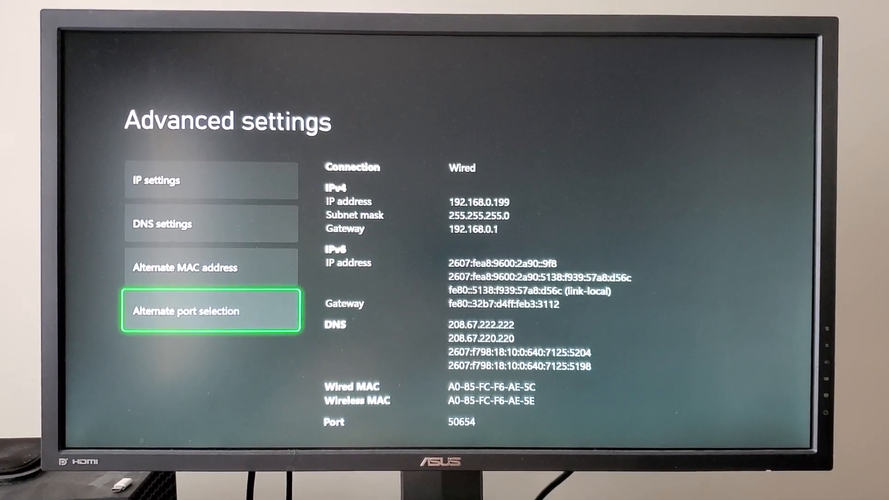
# Step: Bring up Alternate port selection showing current port 50654
pyautogui.click(211, 311)
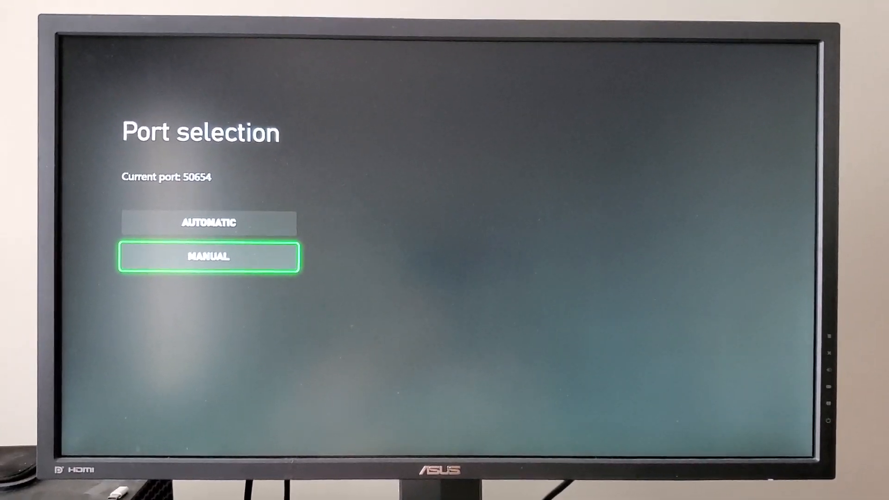
# Step: Choose MANUAL port selection and keep port 50654 from the port list
pyautogui.click(209, 257)
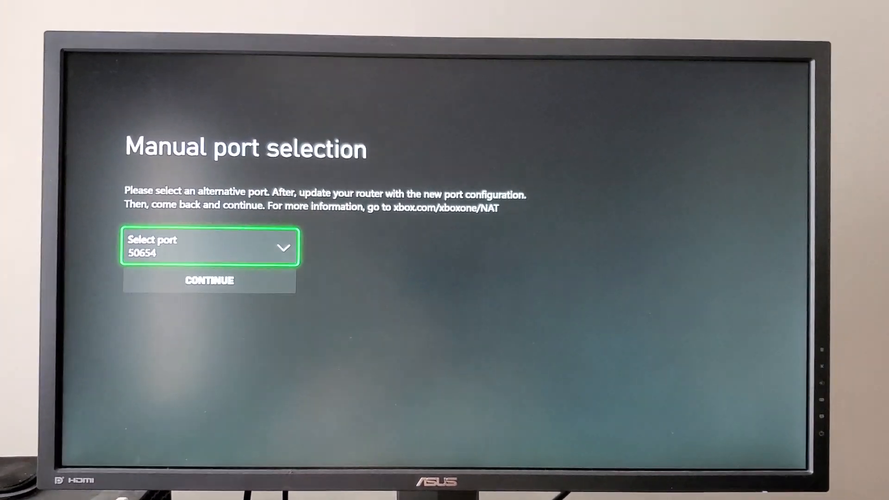
pyautogui.click(209, 247)
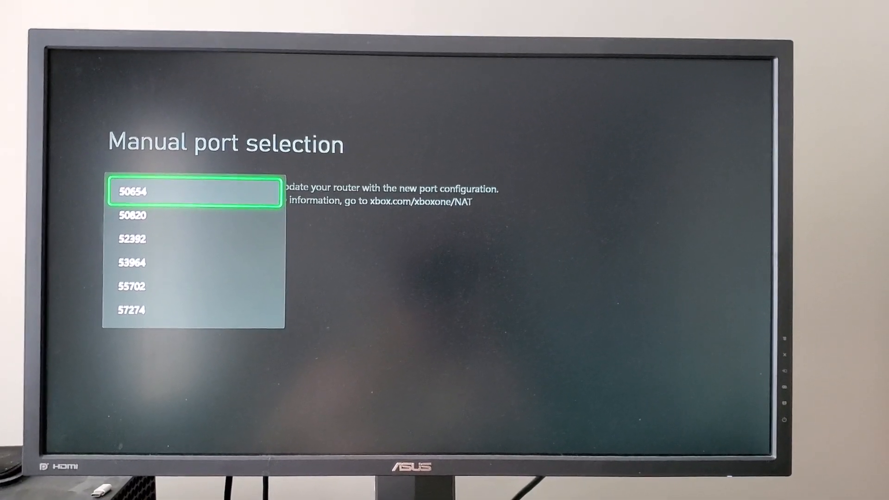
pyautogui.press('Down')
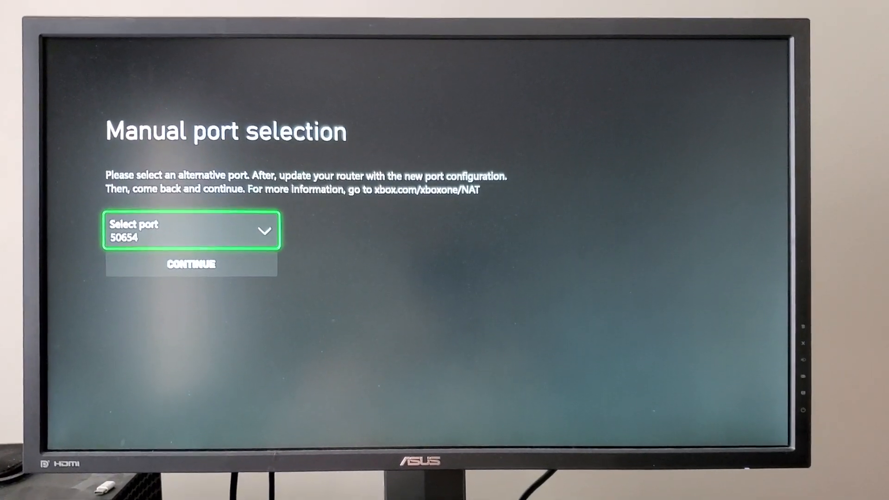
pyautogui.press('Down')
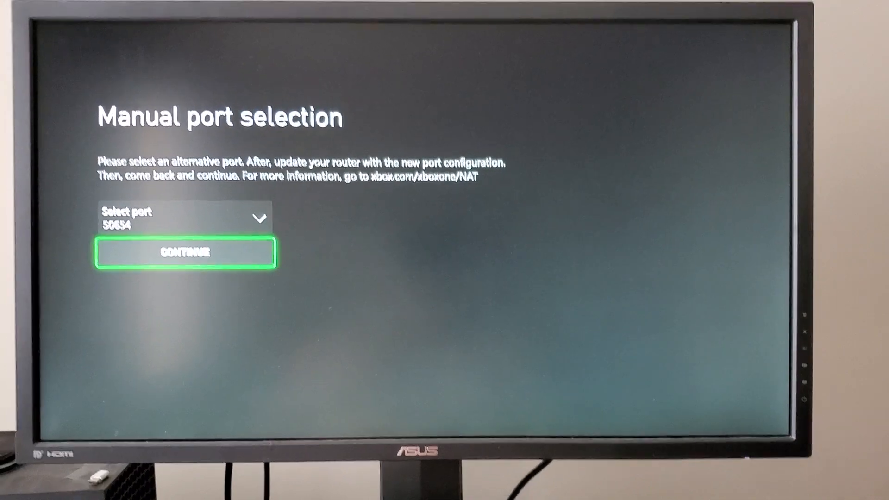
# Step: Continue with port 50654 and back out to Network to run the NAT type test
pyautogui.click(183, 252)
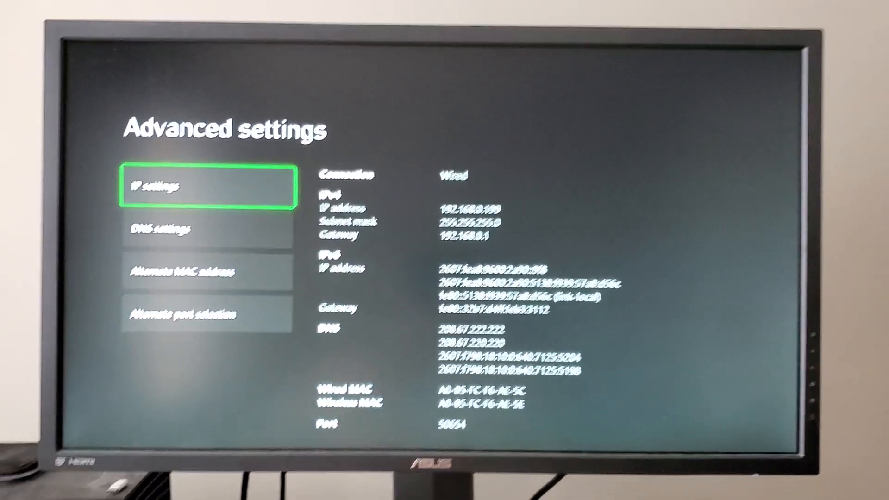
pyautogui.press('Back')
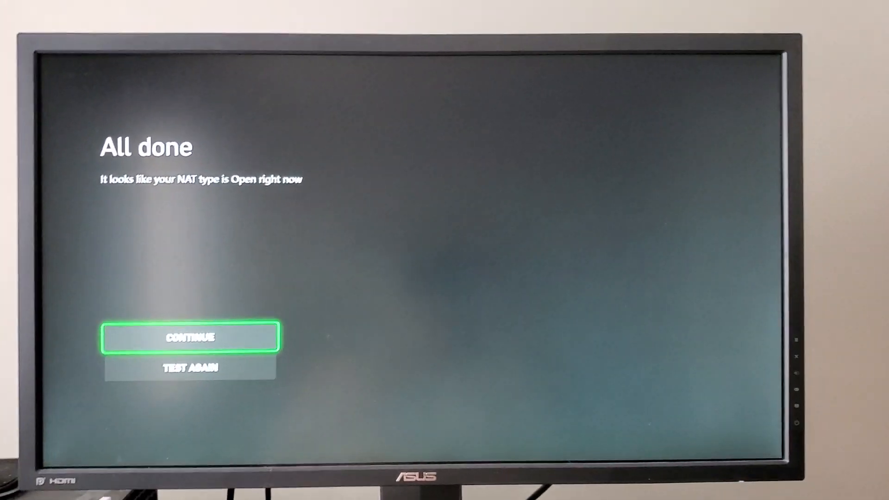
# Step: Finish the NAT test showing Open and return to Advanced settings with port 50654
pyautogui.click(191, 336)
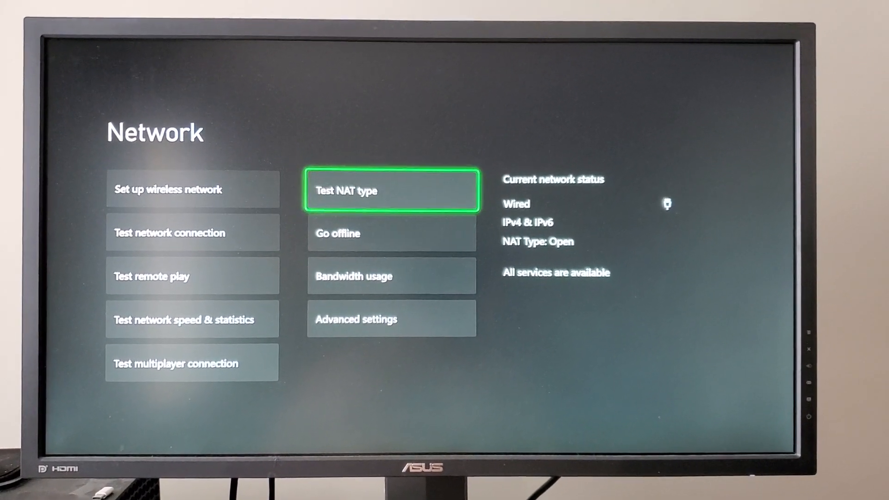
pyautogui.press('down')
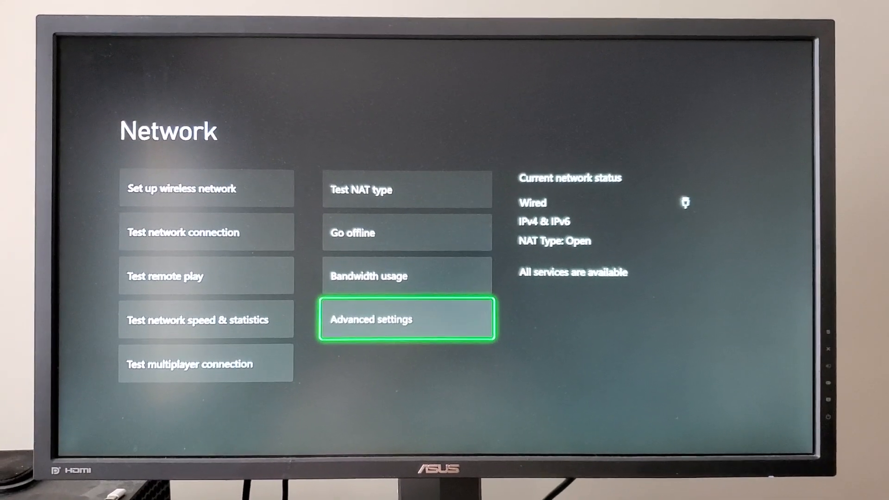
pyautogui.click(407, 319)
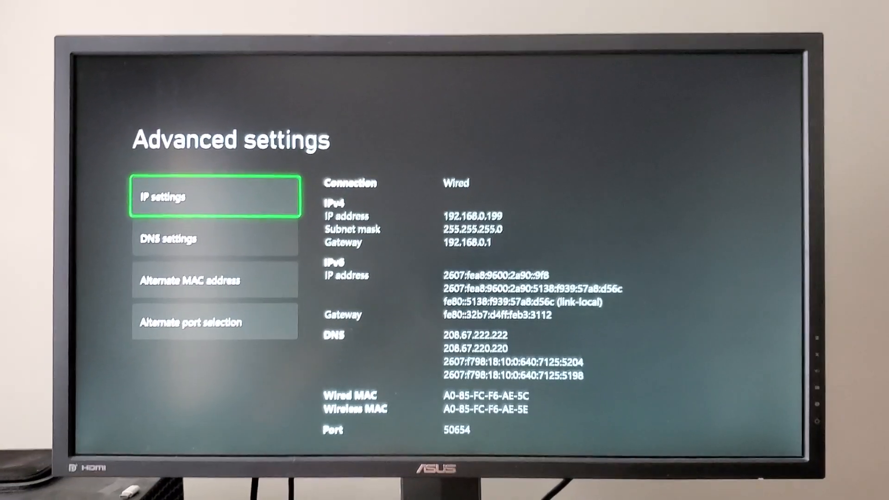
# Step: Revisit MANUAL port selection and its port list, then back out to Network leaving 50654
pyautogui.press('Down')
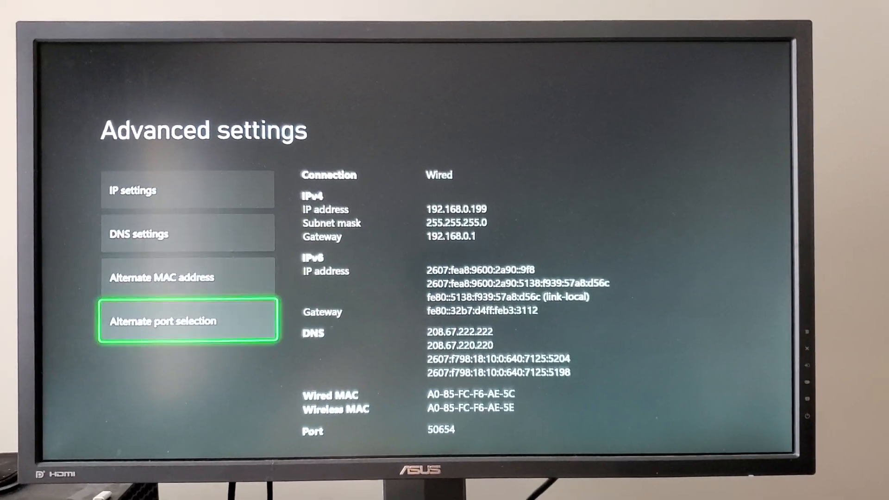
pyautogui.click(189, 320)
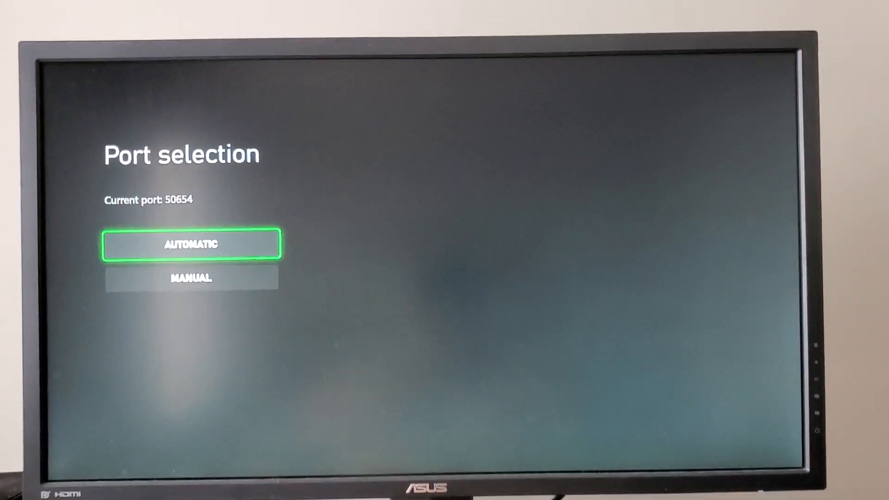
pyautogui.click(191, 279)
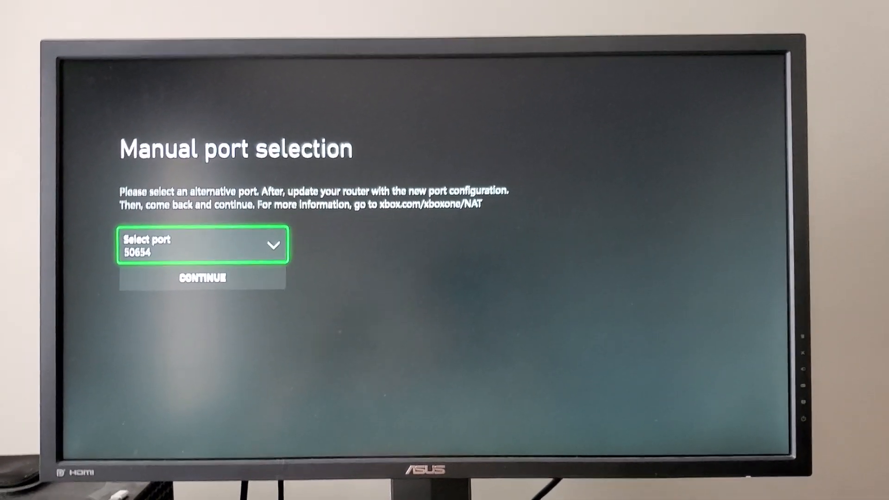
pyautogui.click(203, 244)
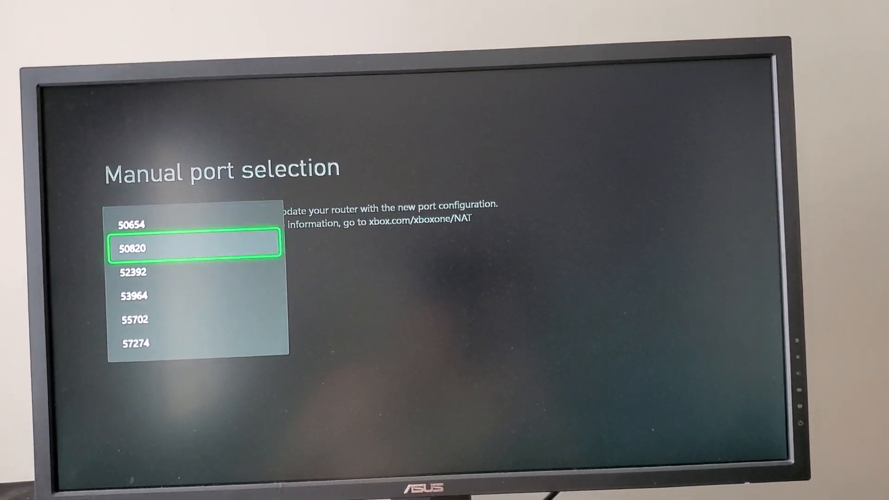
pyautogui.press('down')
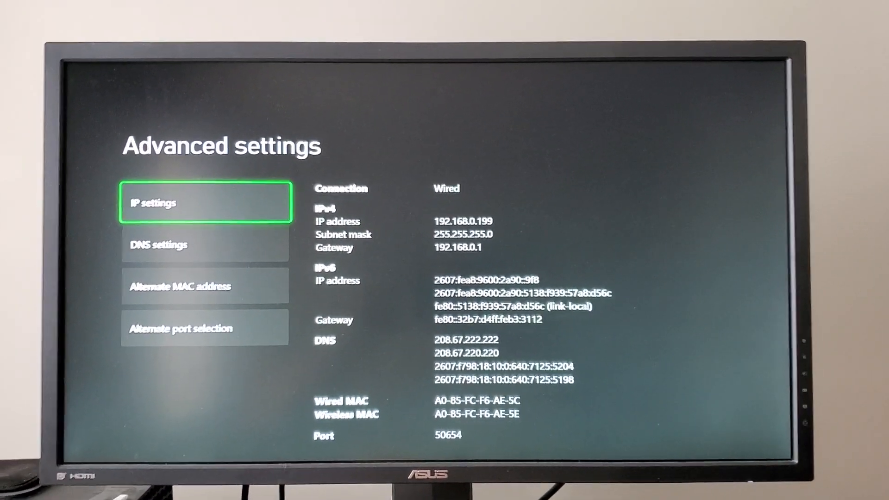
pyautogui.press('Escape')
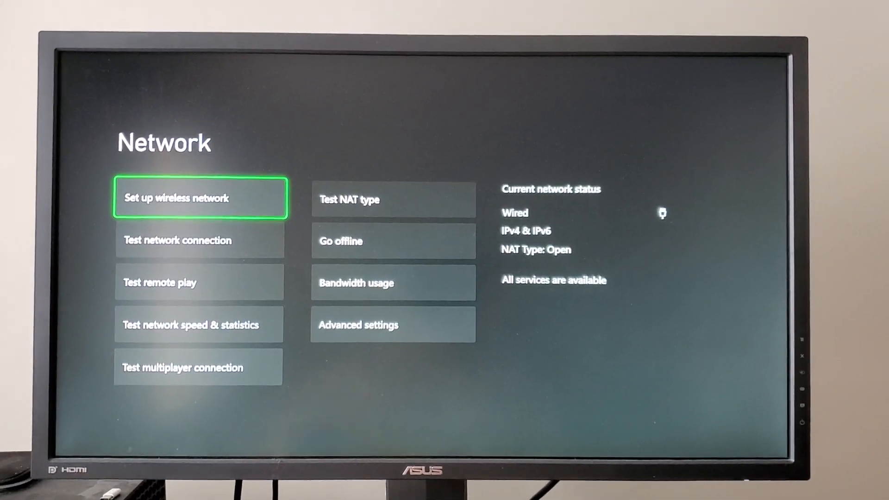